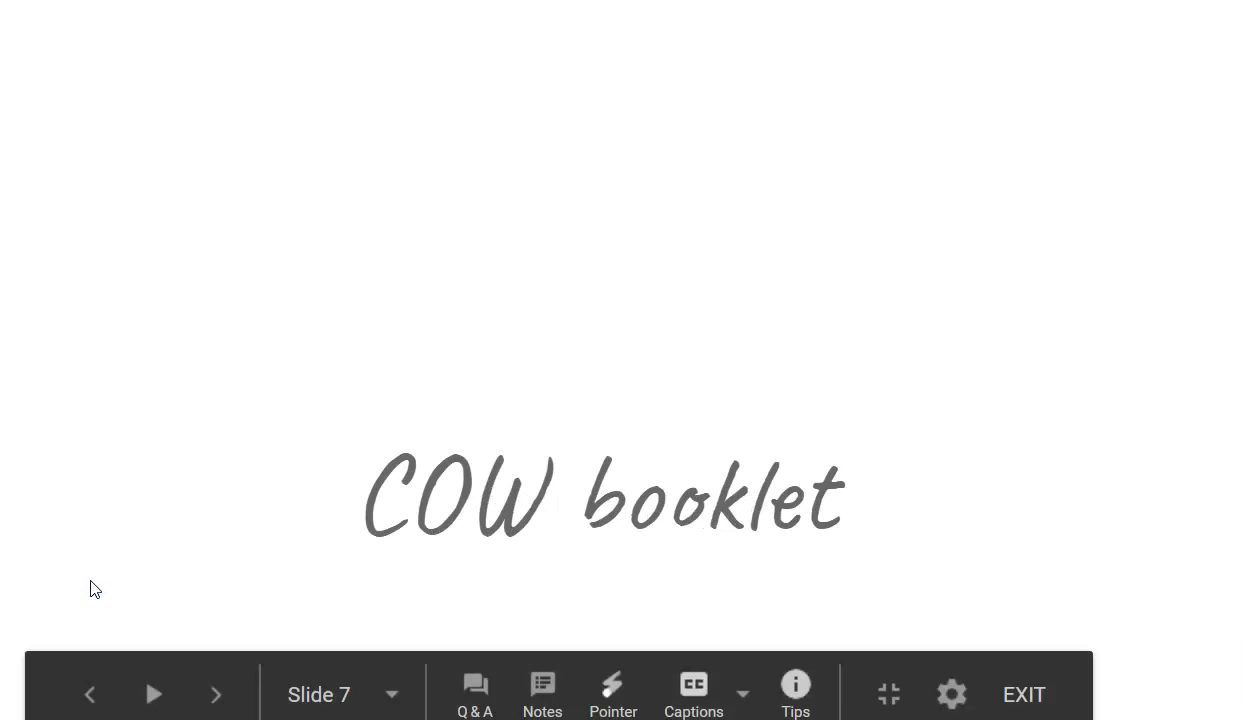
# - Advance the slideshow from slide 7 to slide 9, "What is the story about?"
pyautogui.click(216, 694)
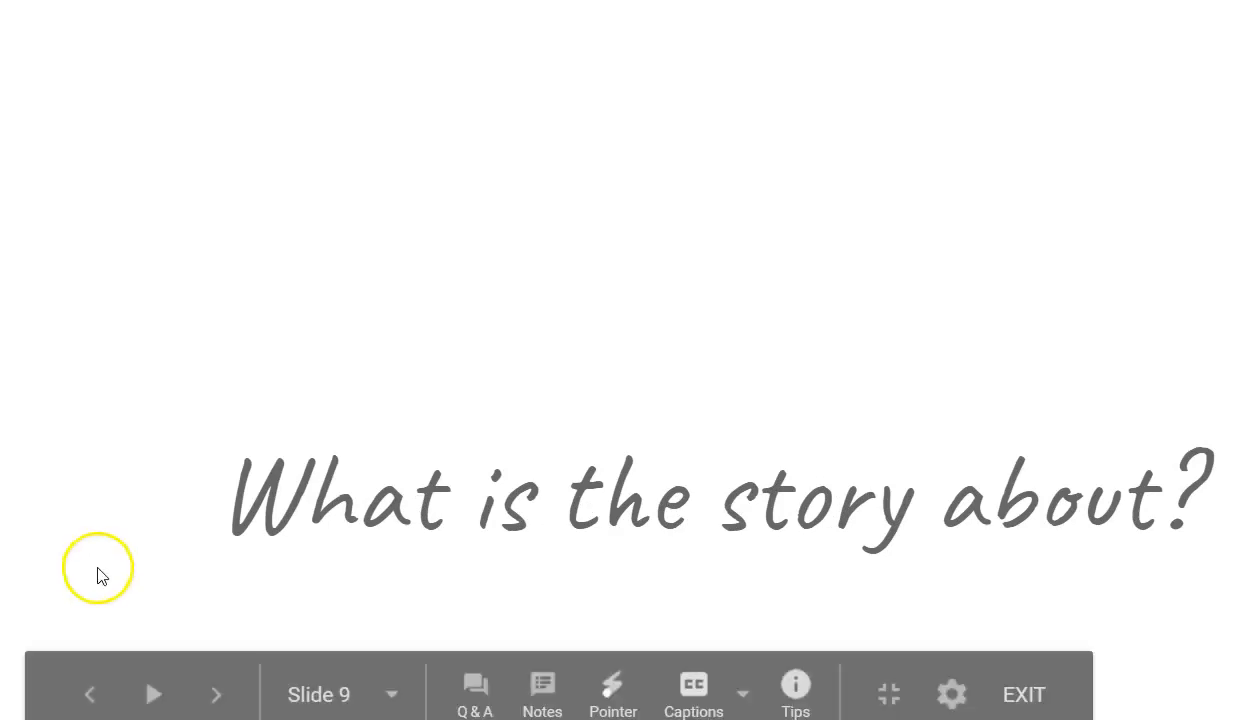
# - Advance the slideshow to slide 12 showing the theme word "loss."
pyautogui.click(216, 694)
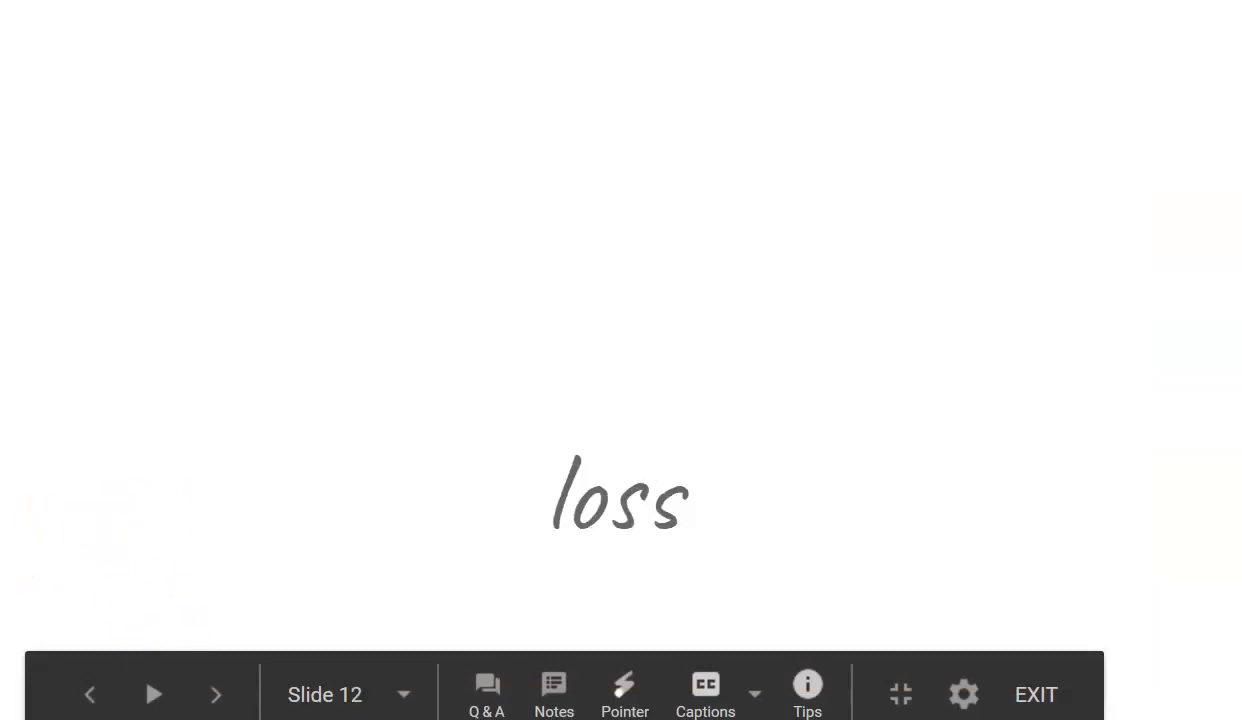
# - Briefly revisit the Zits comic slide, then land on slide 18, "Olfactory imagery."
pyautogui.click(88, 694)
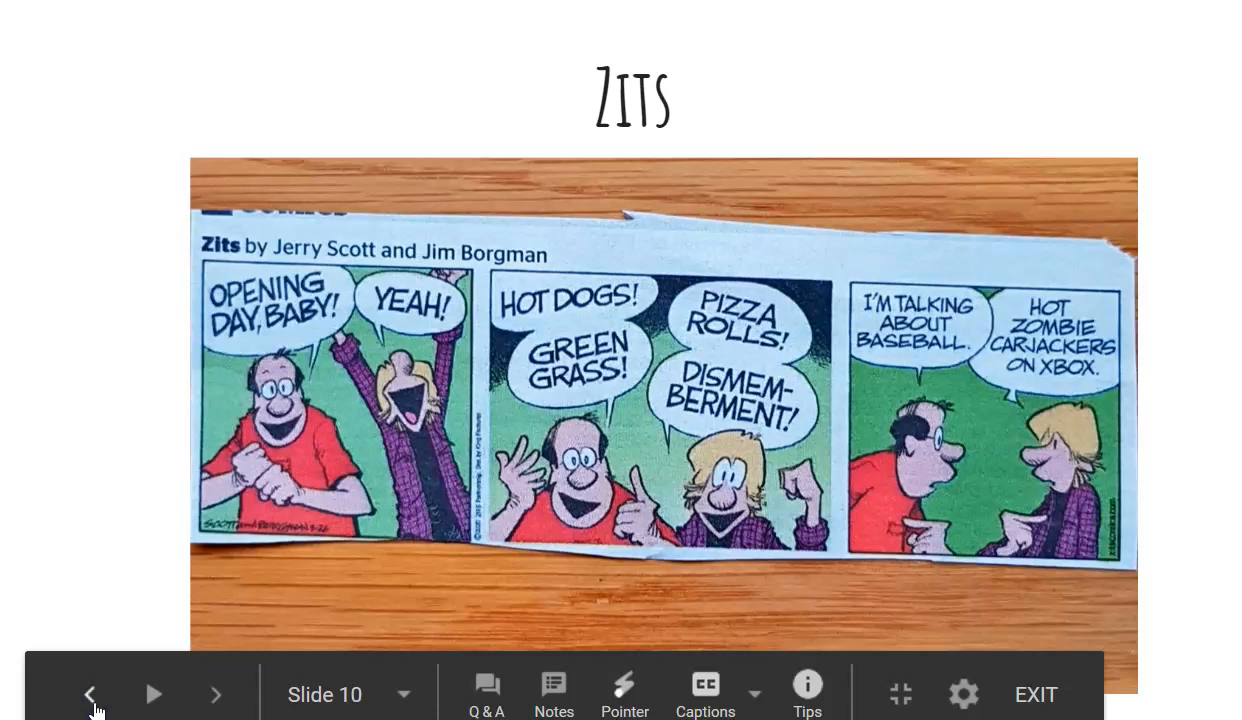
pyautogui.click(216, 694)
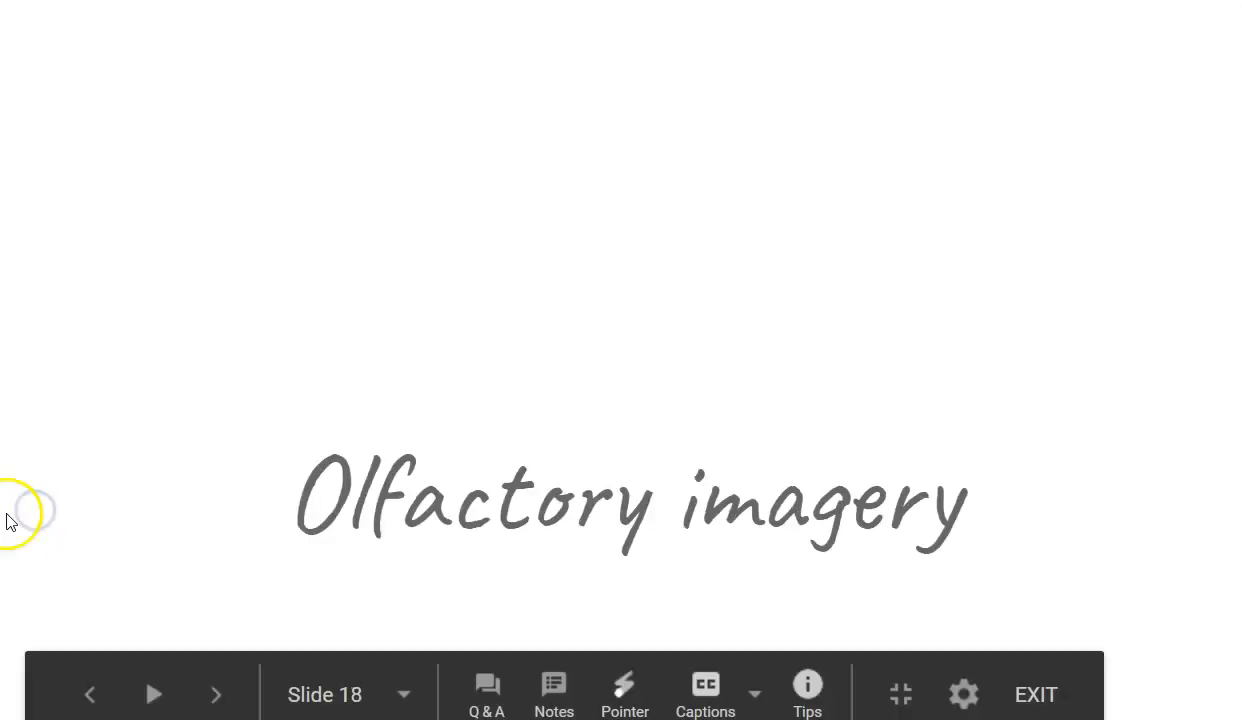
# - Step back from slide 18 to slide 17 showing "metafiction."
pyautogui.rightClick(84, 670)
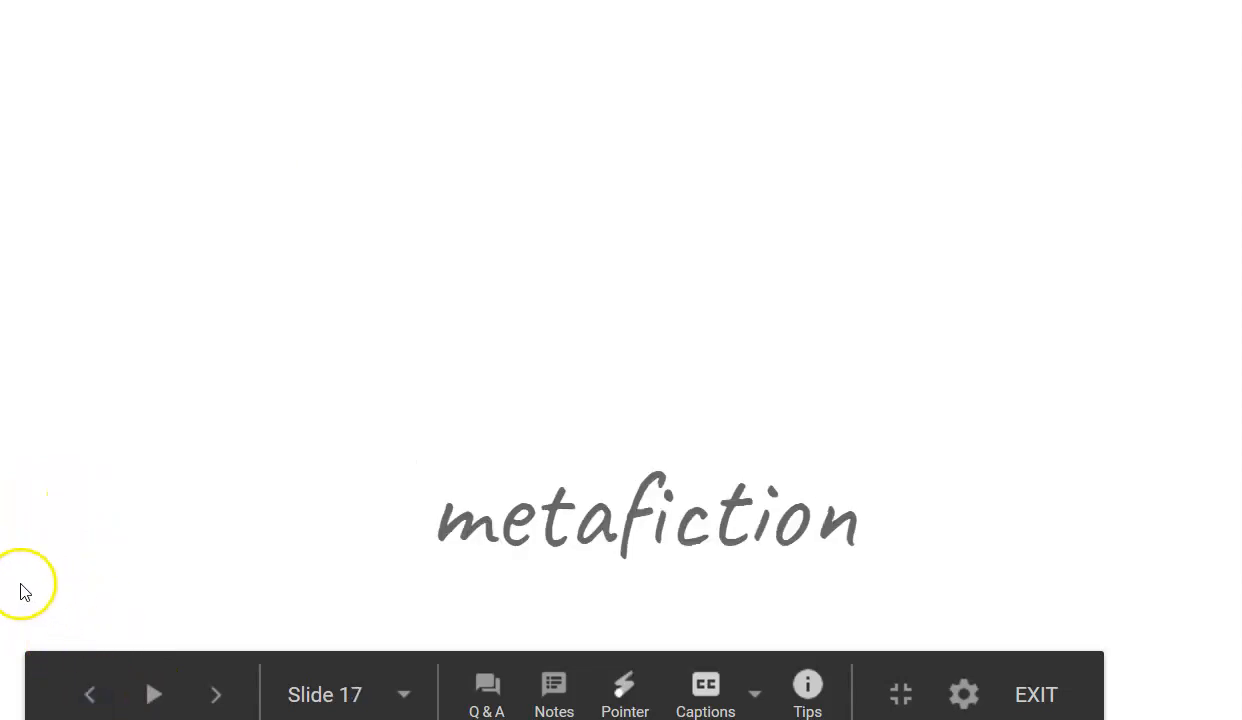
pyautogui.moveTo(38, 584)
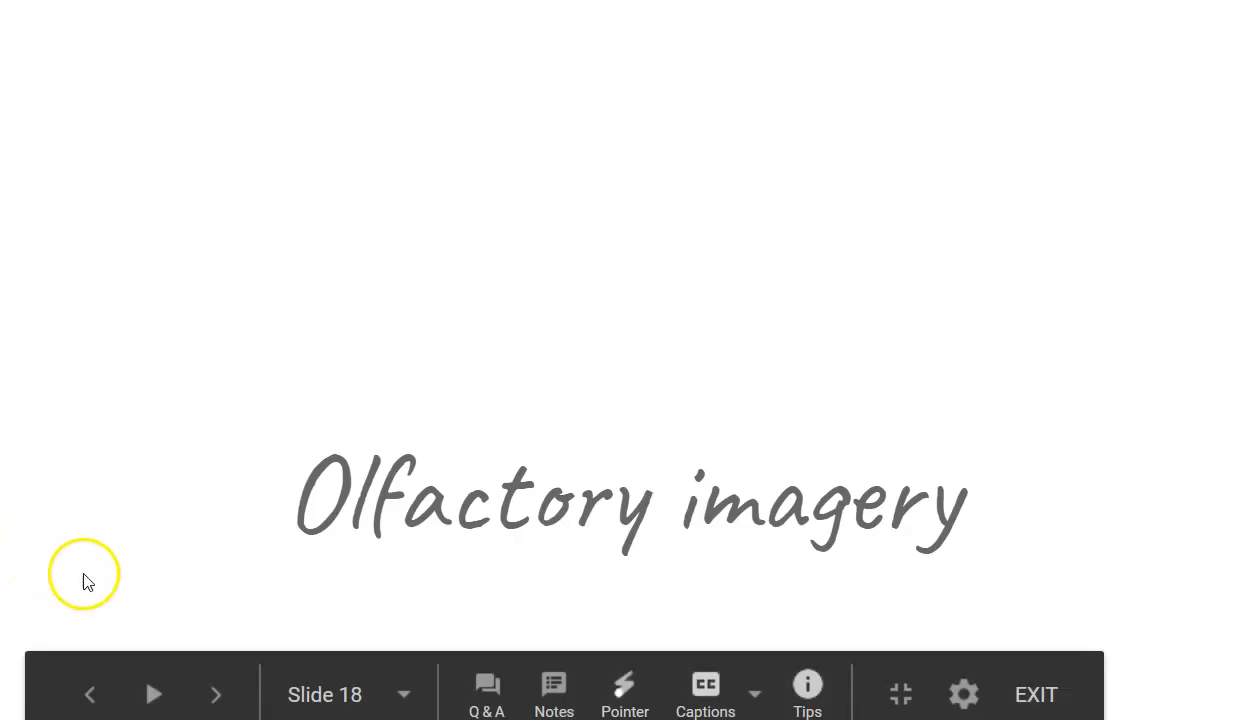
# - Advance to slide 19 with the smell quotes about peppermint and fried garlic with sesame oil
pyautogui.click(216, 694)
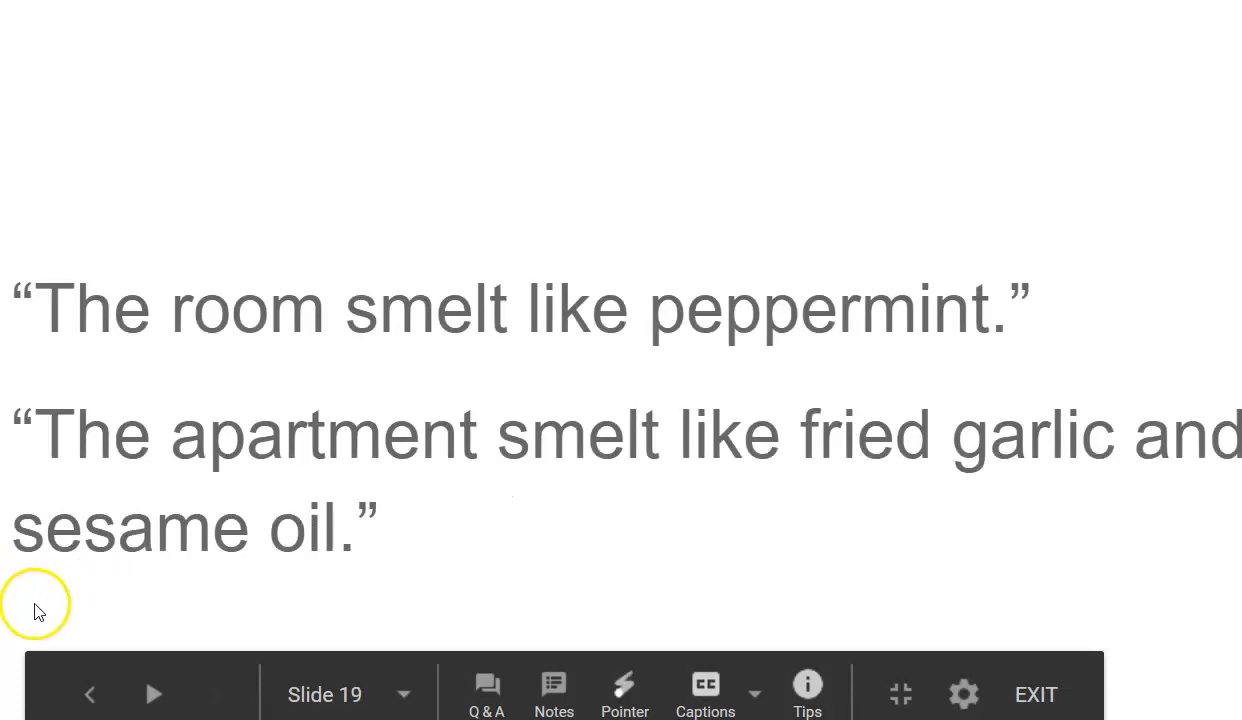